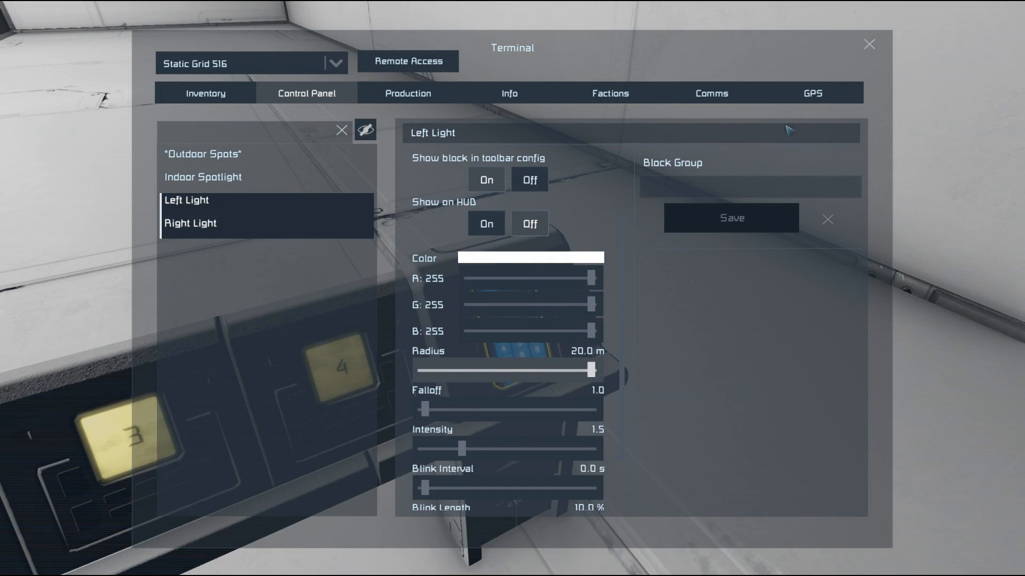
# Close the Terminal and return to the station to view the lit room.
pyautogui.click(868, 44)
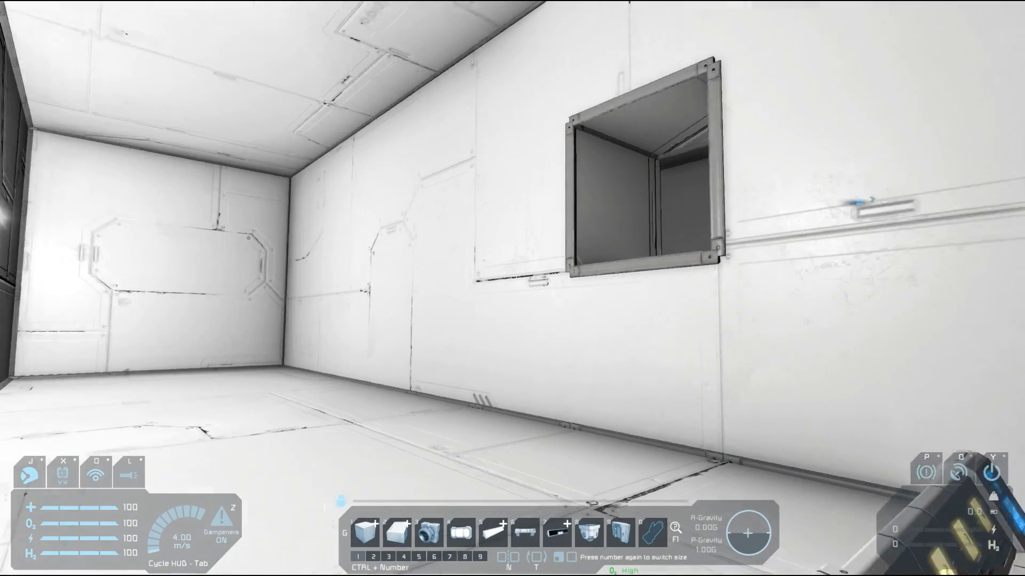
pyautogui.moveTo(512, 288)
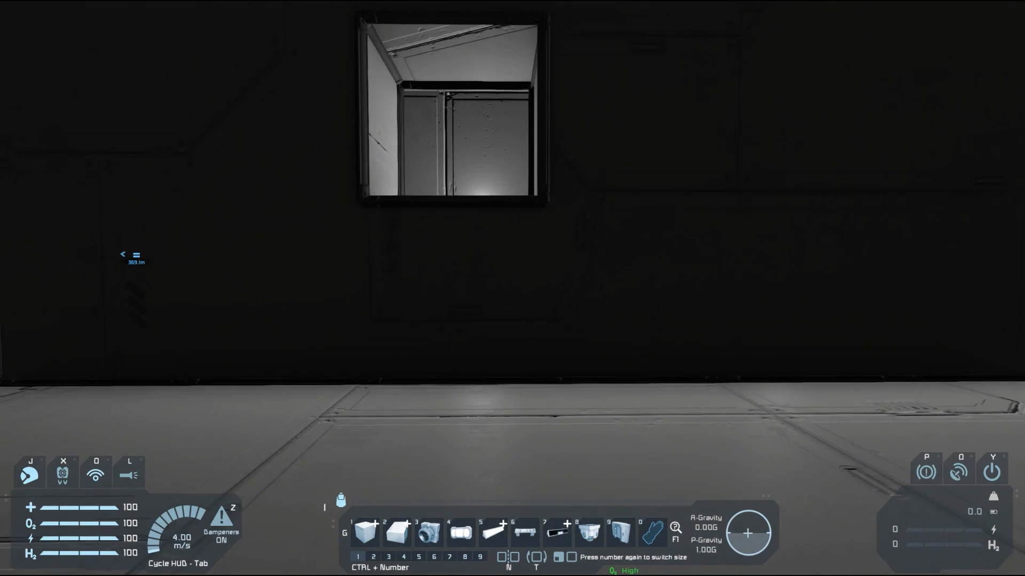
pyautogui.moveTo(512, 288)
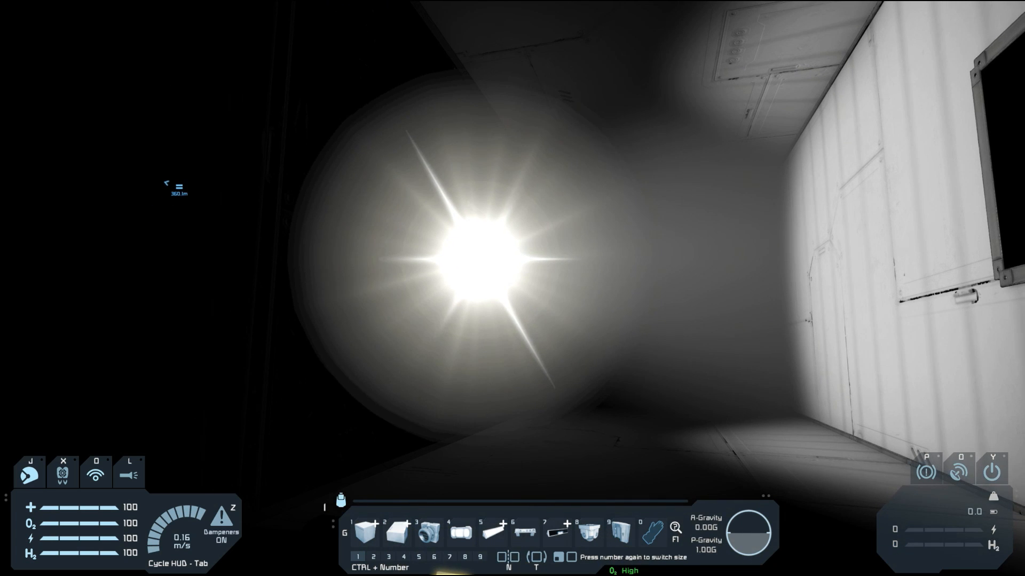
pyautogui.moveTo(512, 288)
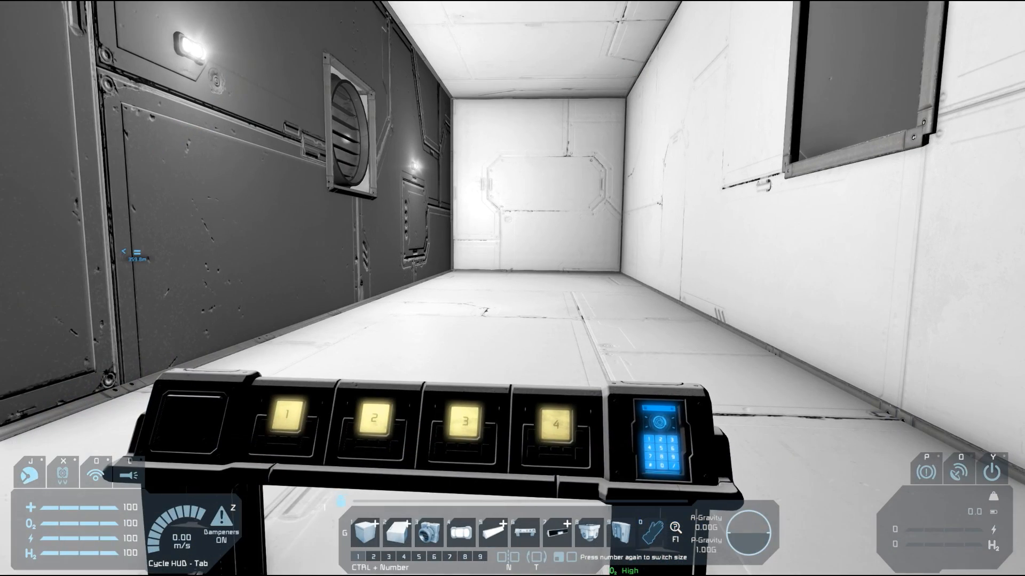
pyautogui.moveTo(512, 288)
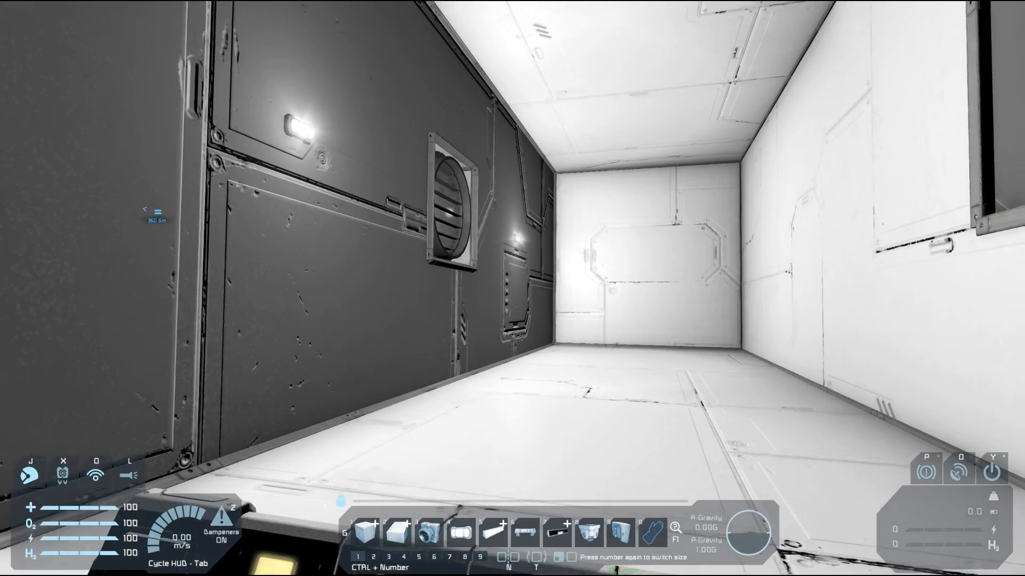
pyautogui.moveTo(512, 288)
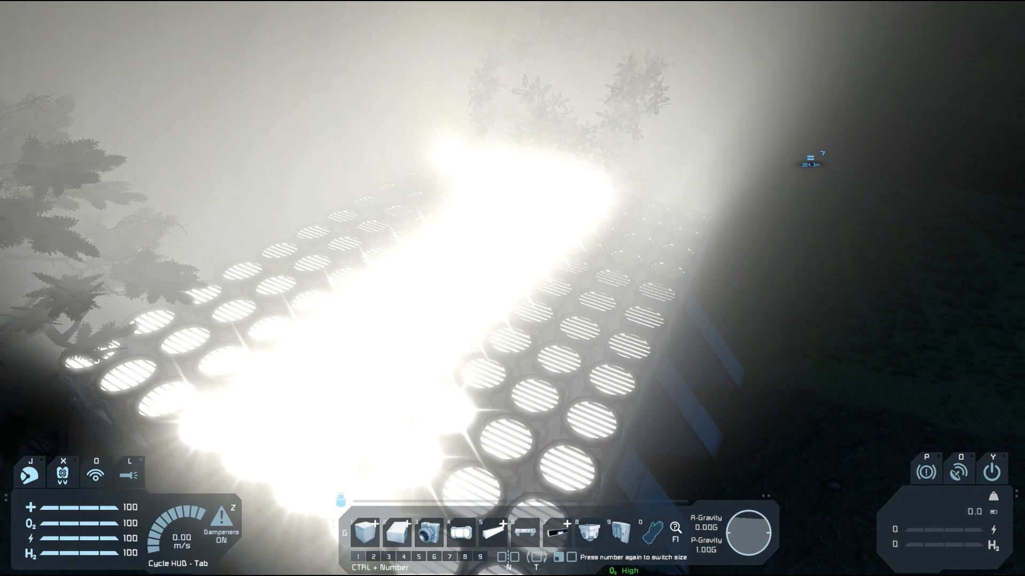
pyautogui.moveTo(512, 288)
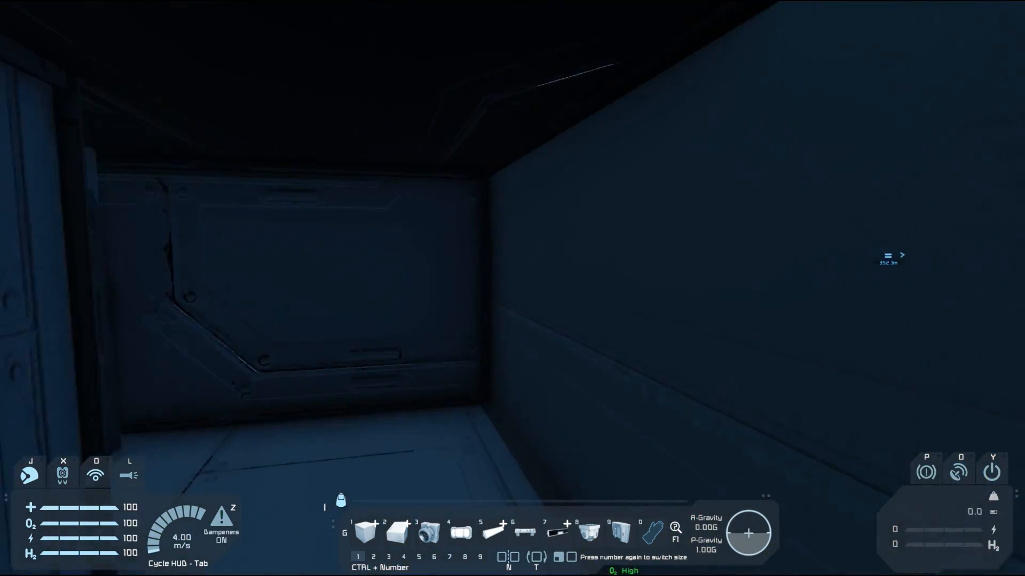
pyautogui.moveTo(513, 288)
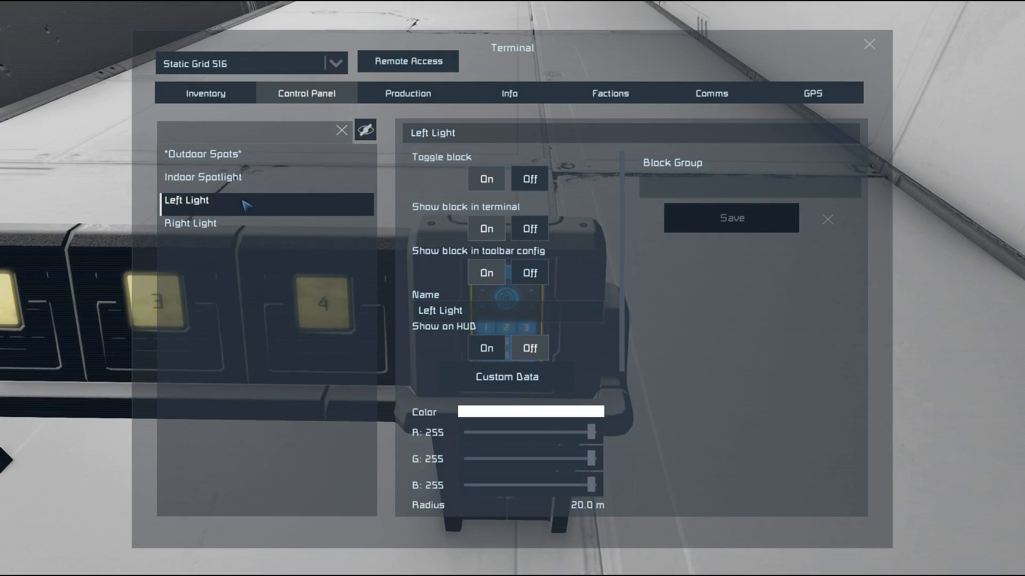
# Set Left Light red to 0, Right Light green to 0, and both radii to 6.0 m.
pyautogui.scroll(-3)
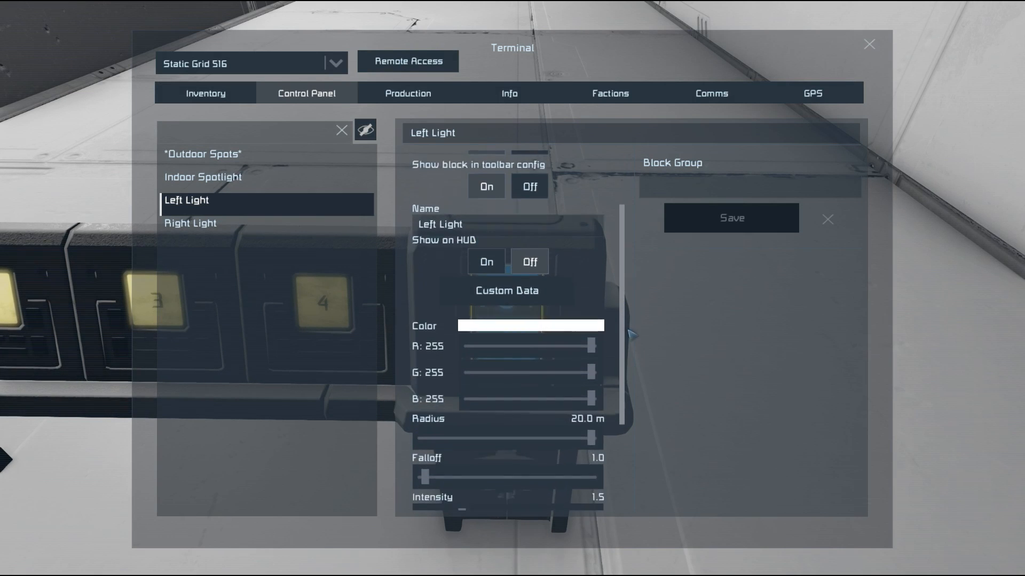
pyautogui.scroll(-3)
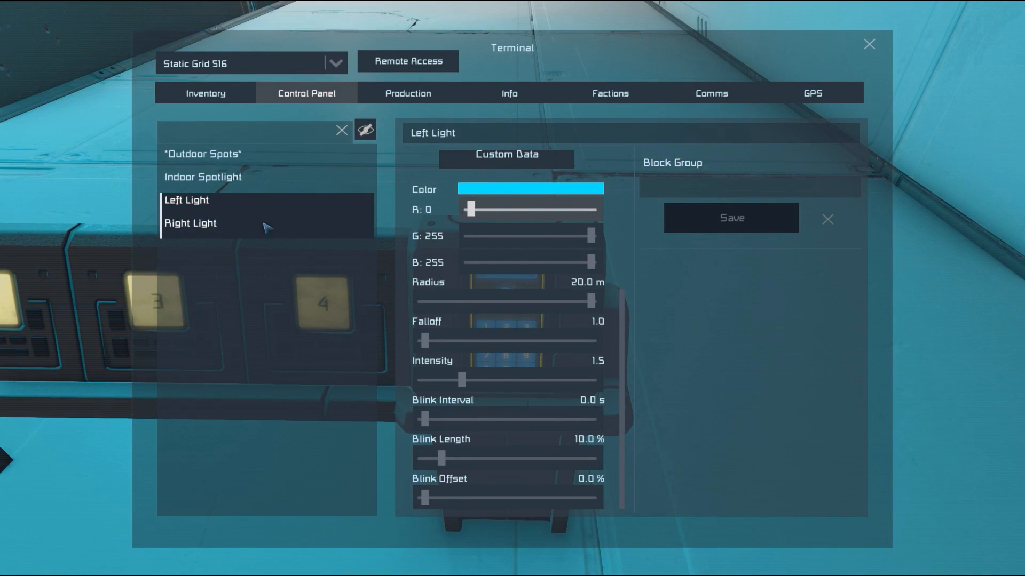
pyautogui.click(190, 223)
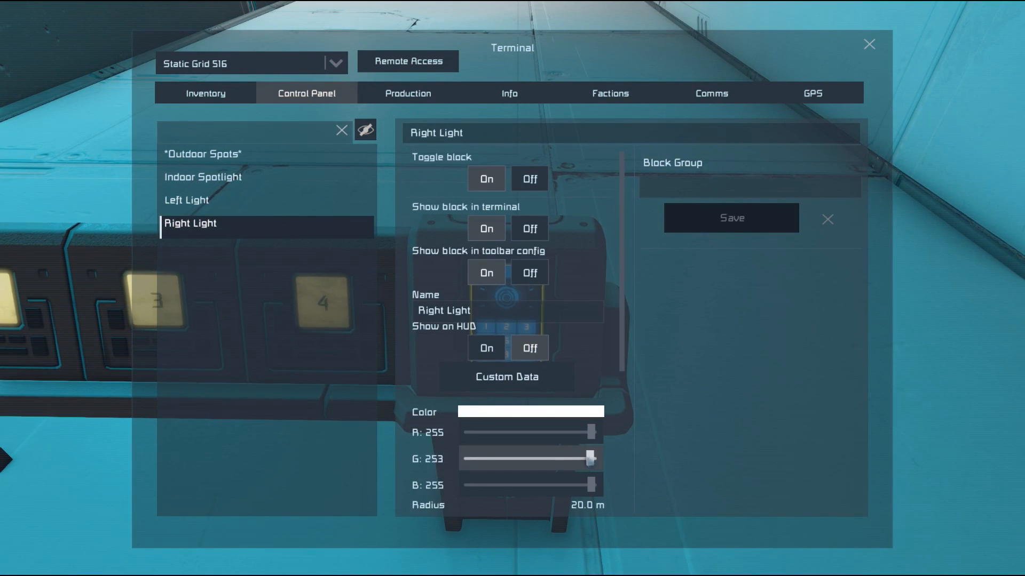
pyautogui.click(203, 200)
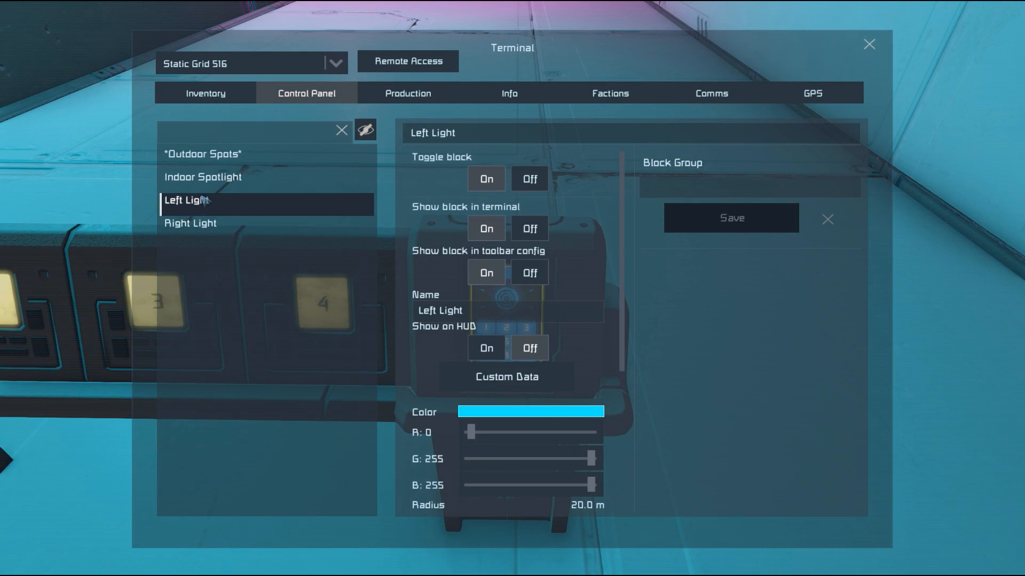
pyautogui.scroll(-3)
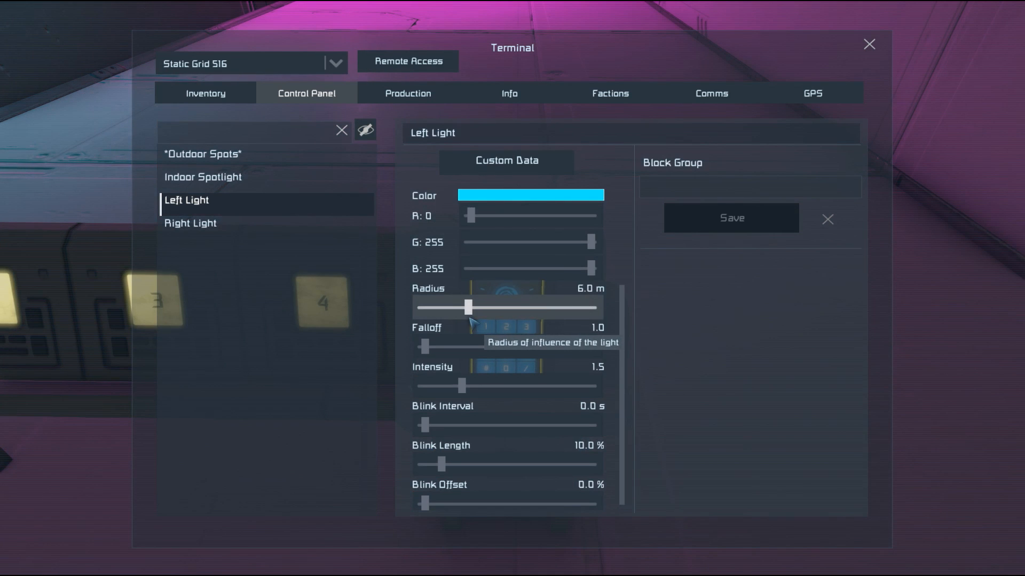
pyautogui.click(190, 223)
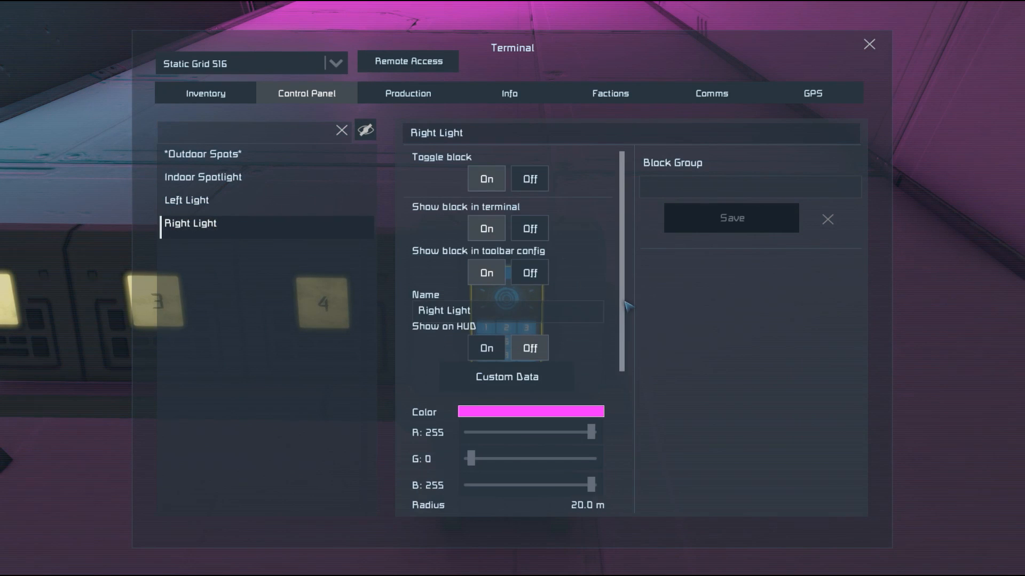
pyautogui.scroll(-3)
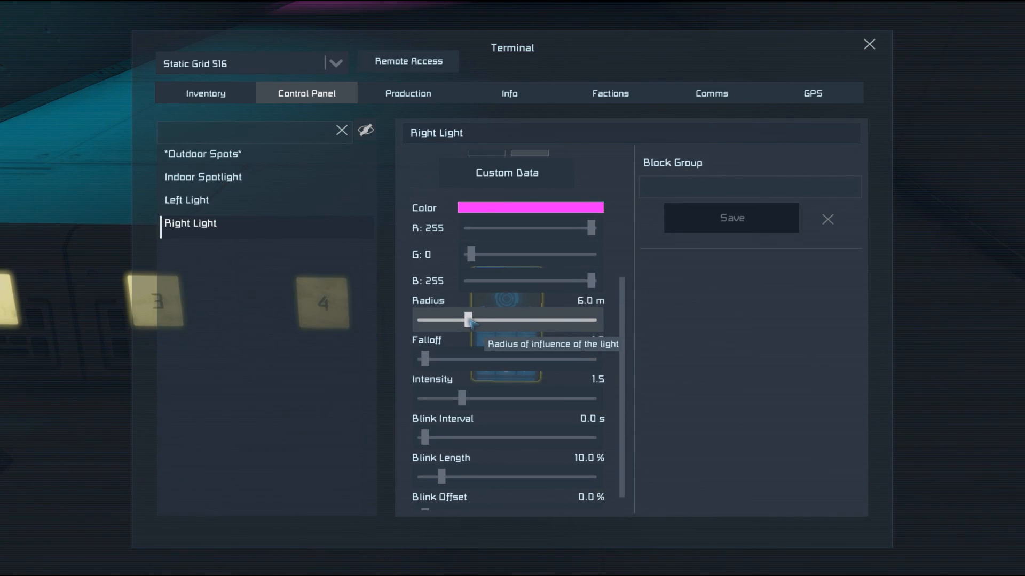
pyautogui.click(187, 200)
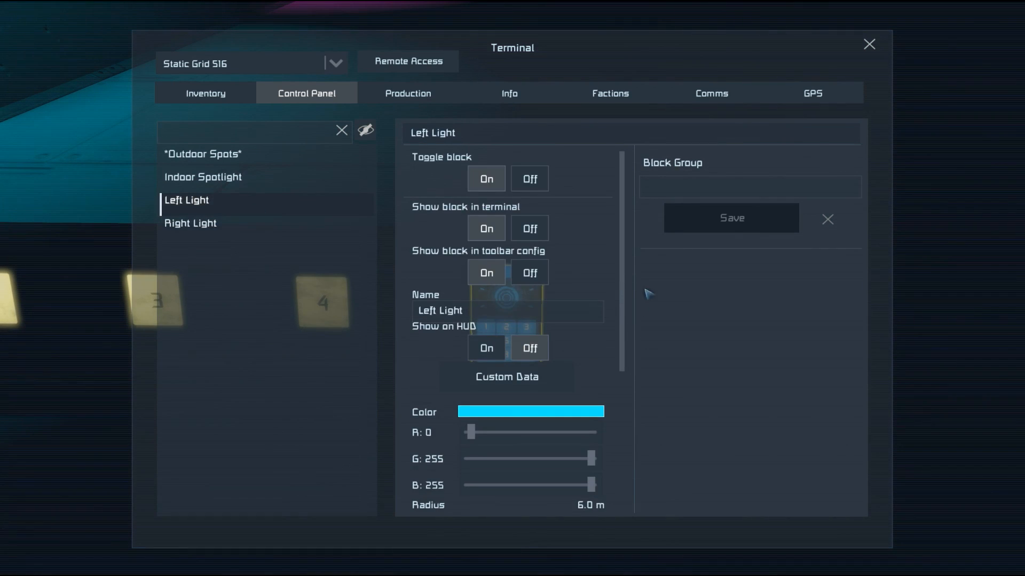
pyautogui.scroll(-3)
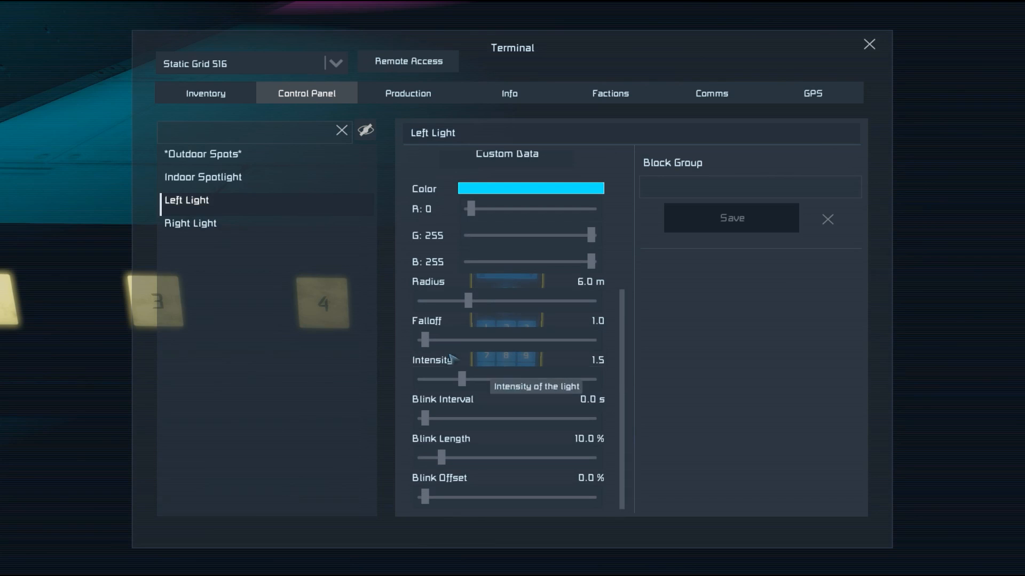
pyautogui.moveTo(466, 300)
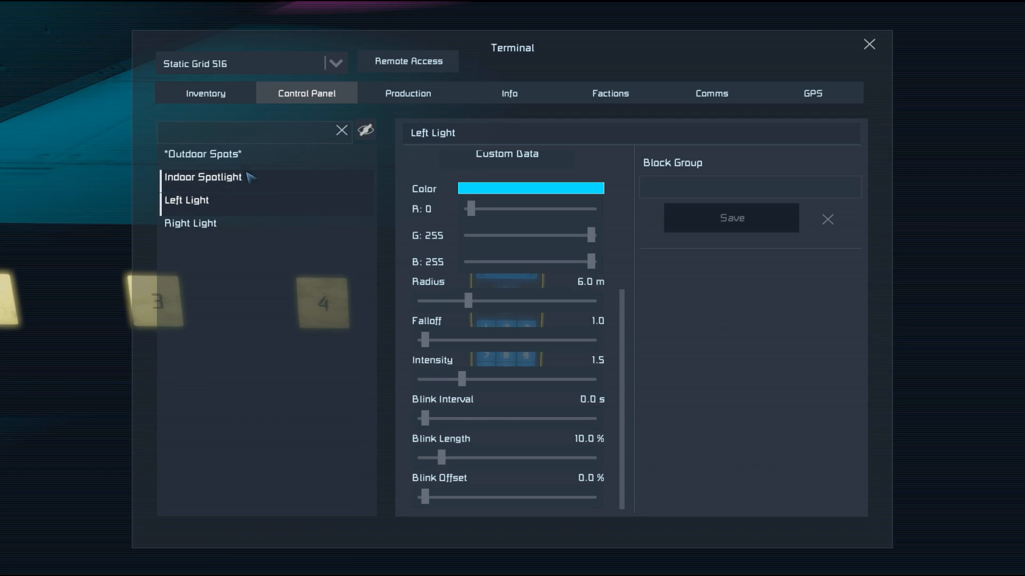
# Raise the Left Light's falloff to 3.0 and close the Terminal.
pyautogui.scroll(3)
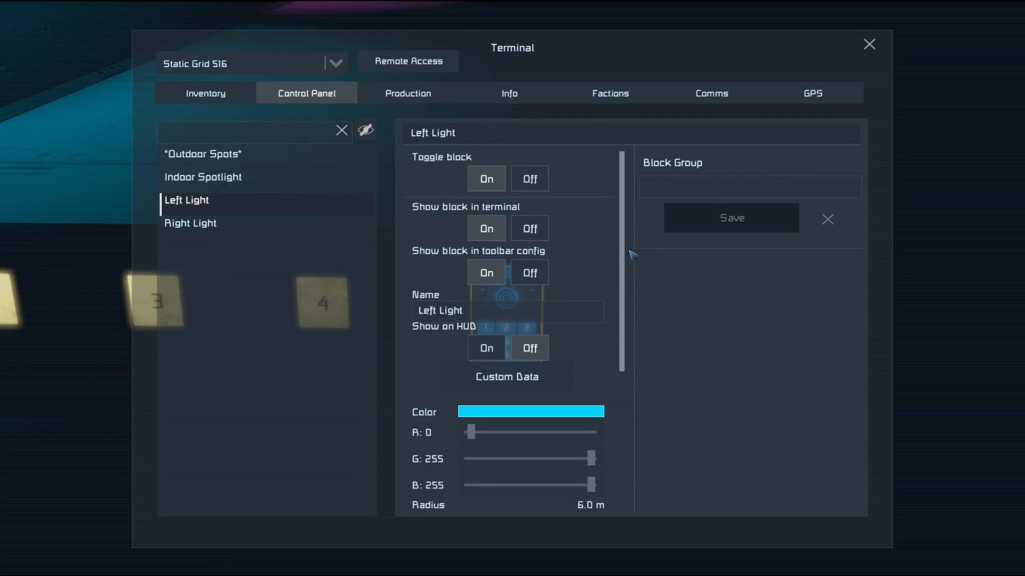
pyautogui.scroll(-3)
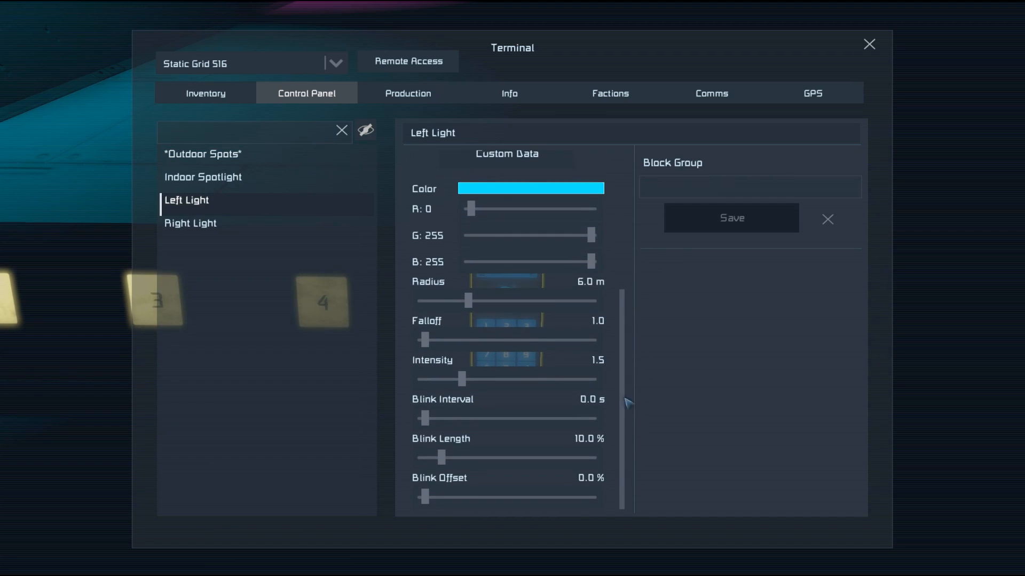
pyautogui.moveTo(429, 340)
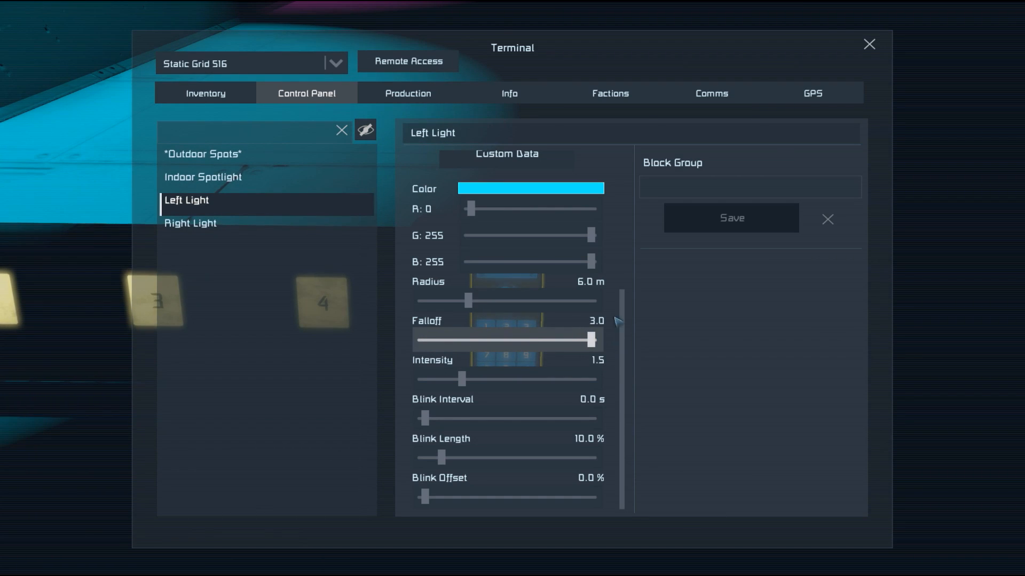
pyautogui.click(868, 44)
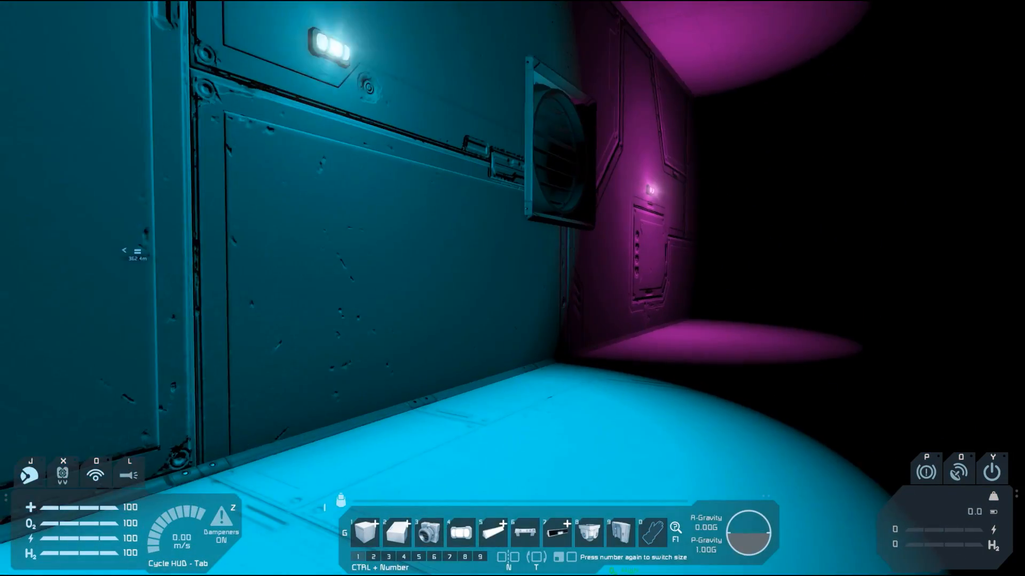
pyautogui.moveTo(512, 289)
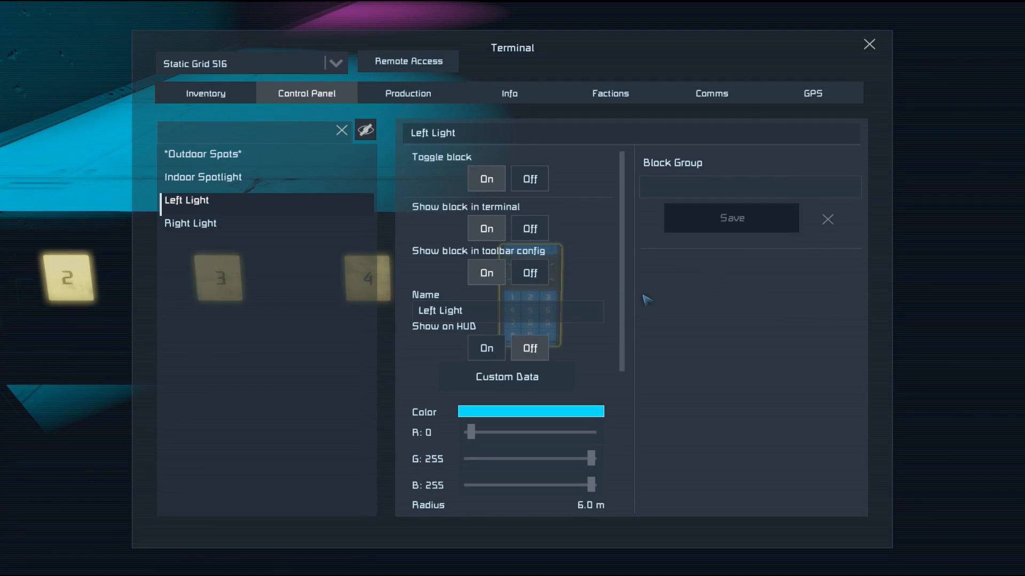
# Review the Left Light's settings: intensity 2.0 with falloff back at 1.0.
pyautogui.scroll(-3)
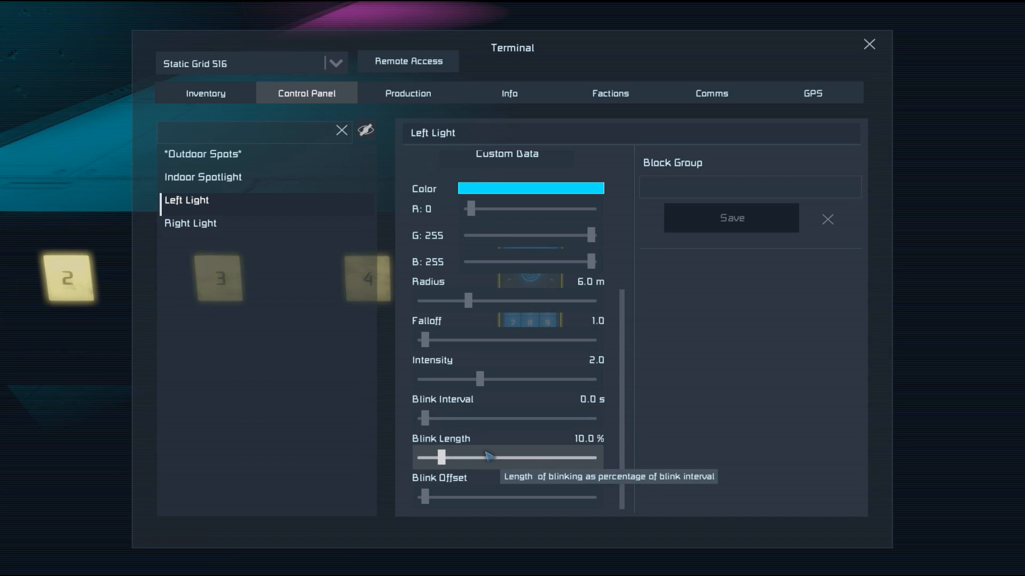
pyautogui.moveTo(512, 432)
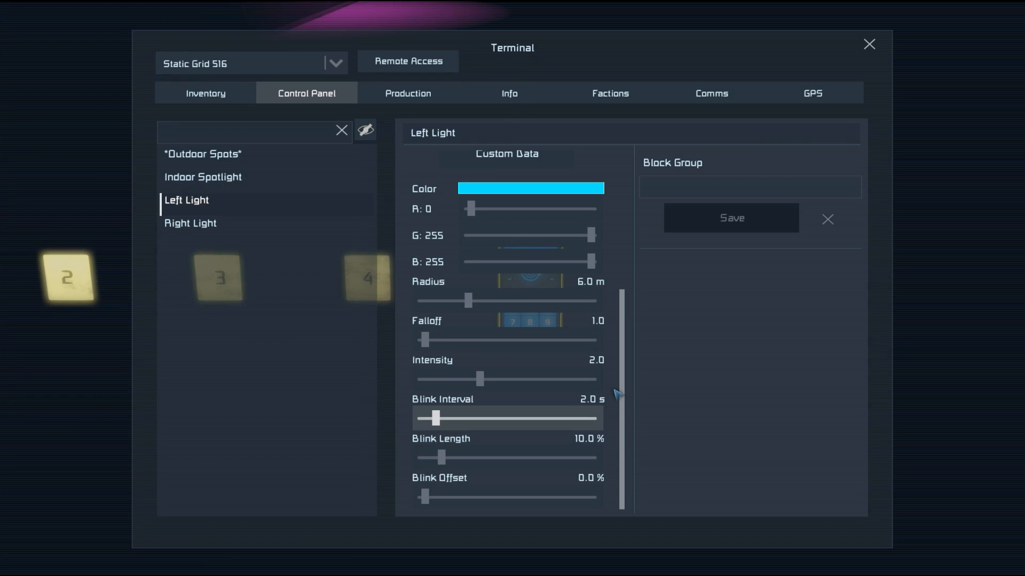
pyautogui.moveTo(446, 460)
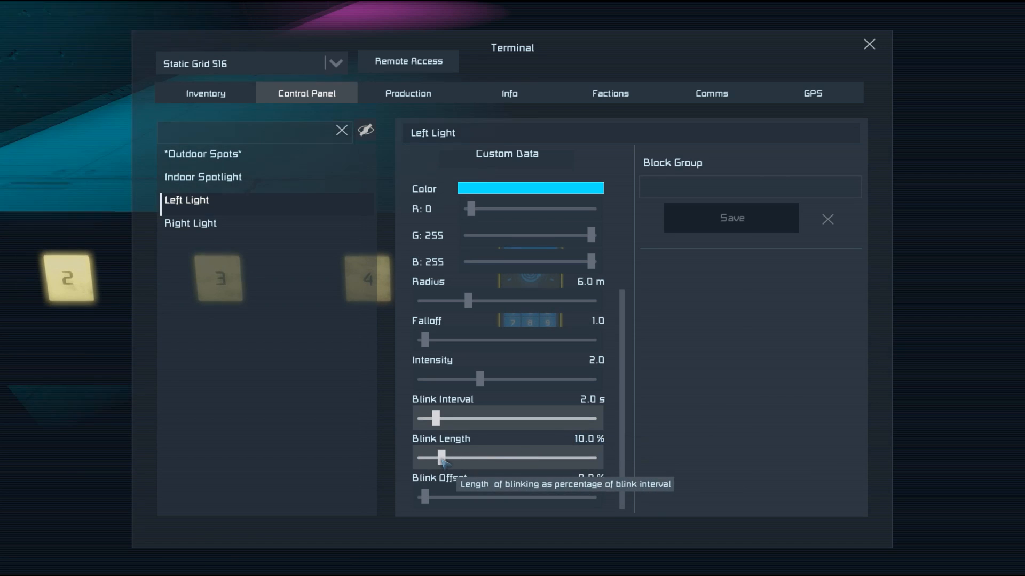
pyautogui.moveTo(521, 422)
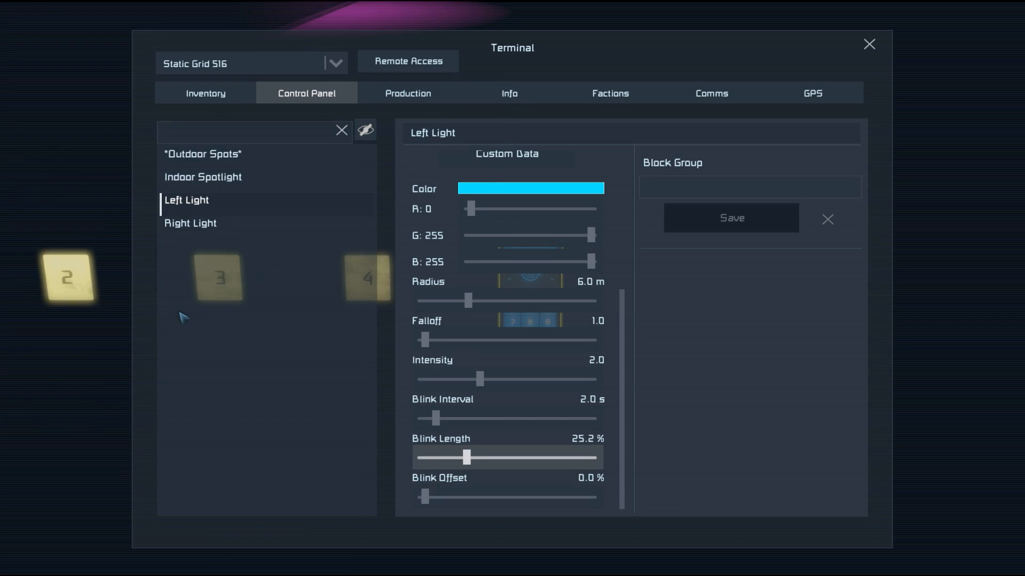
# Select the Right Light and bring up its intensity and blink settings.
pyautogui.click(190, 223)
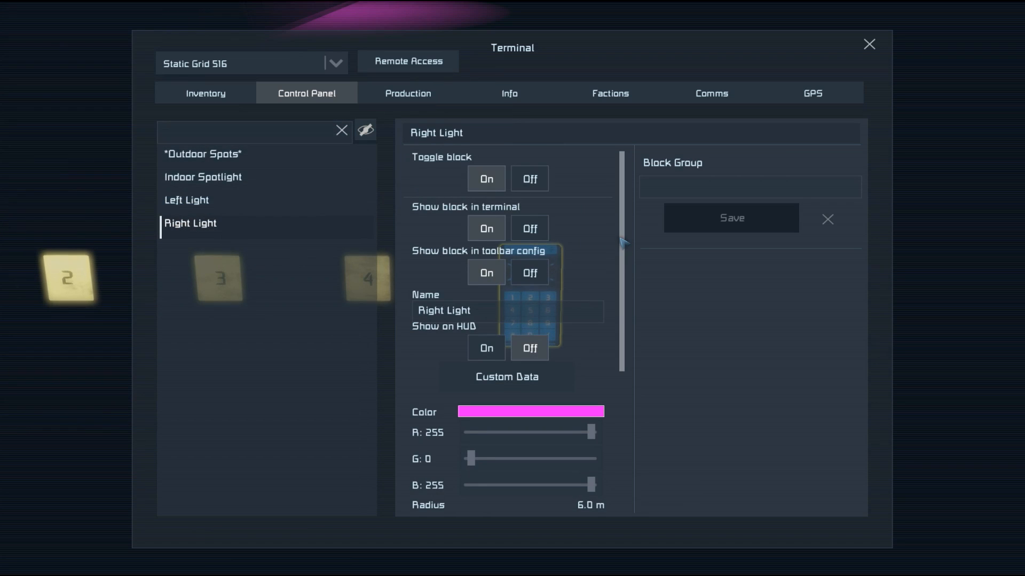
pyautogui.scroll(-3)
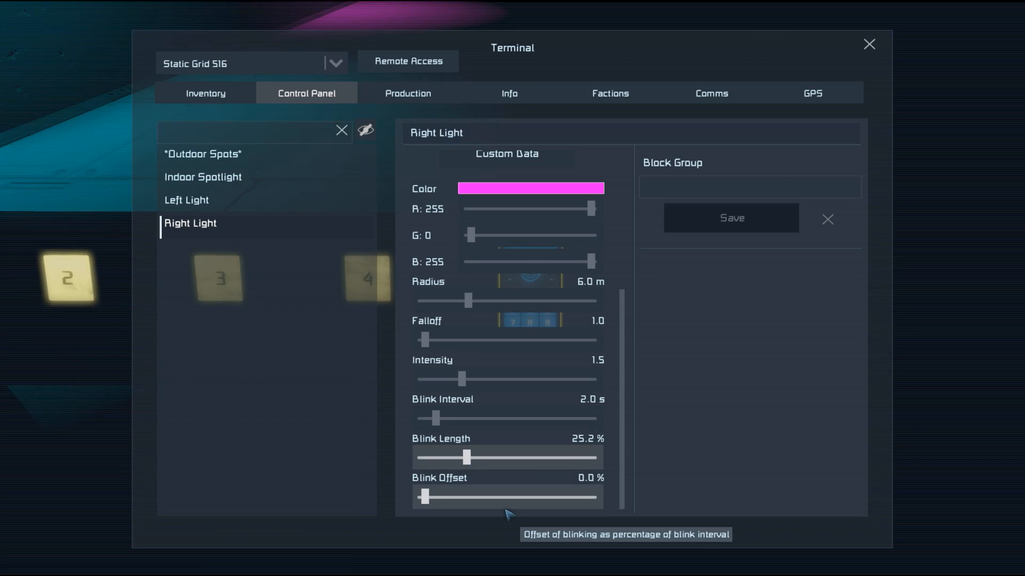
pyautogui.moveTo(433, 507)
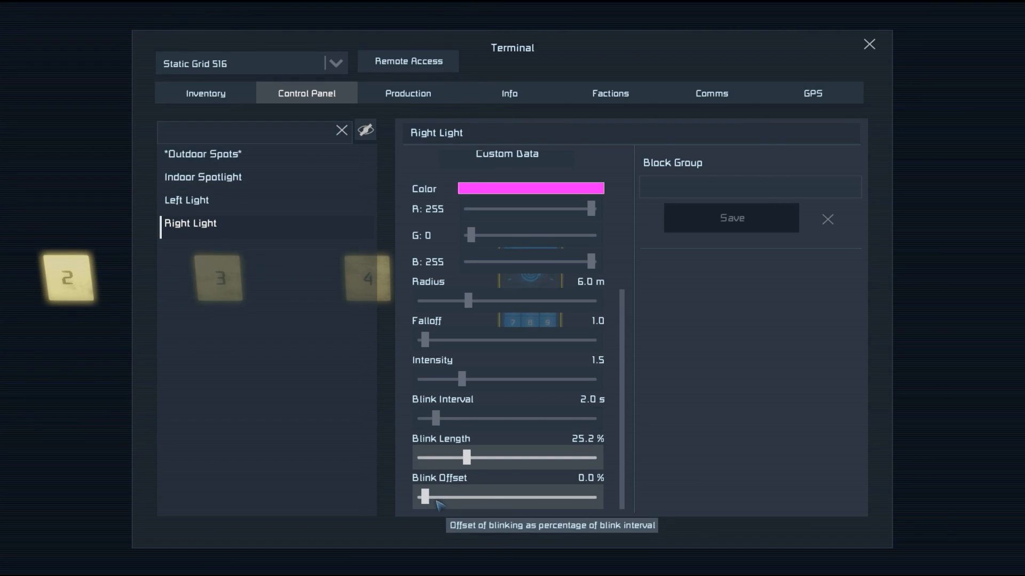
pyautogui.moveTo(417, 517)
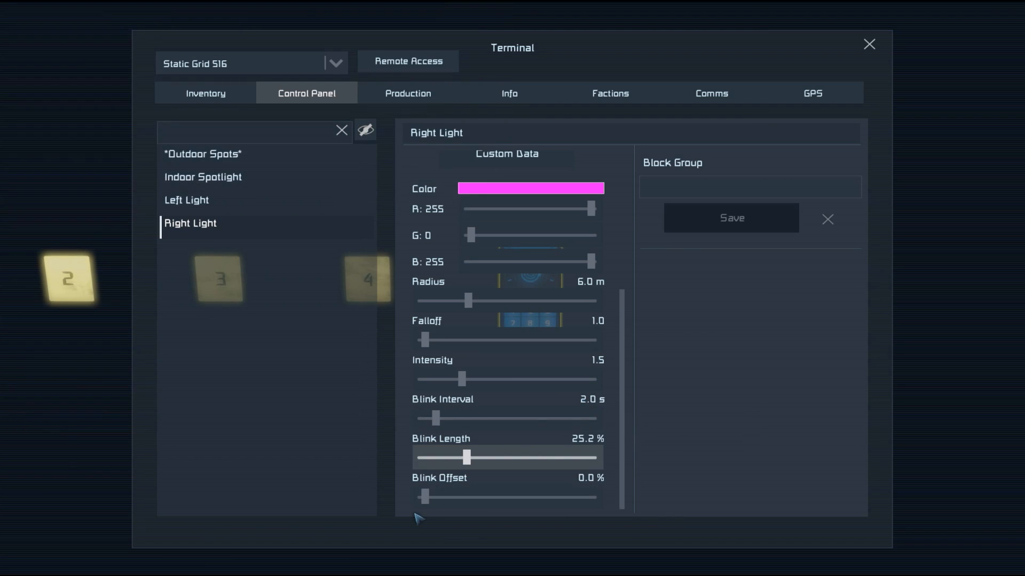
pyautogui.moveTo(429, 497)
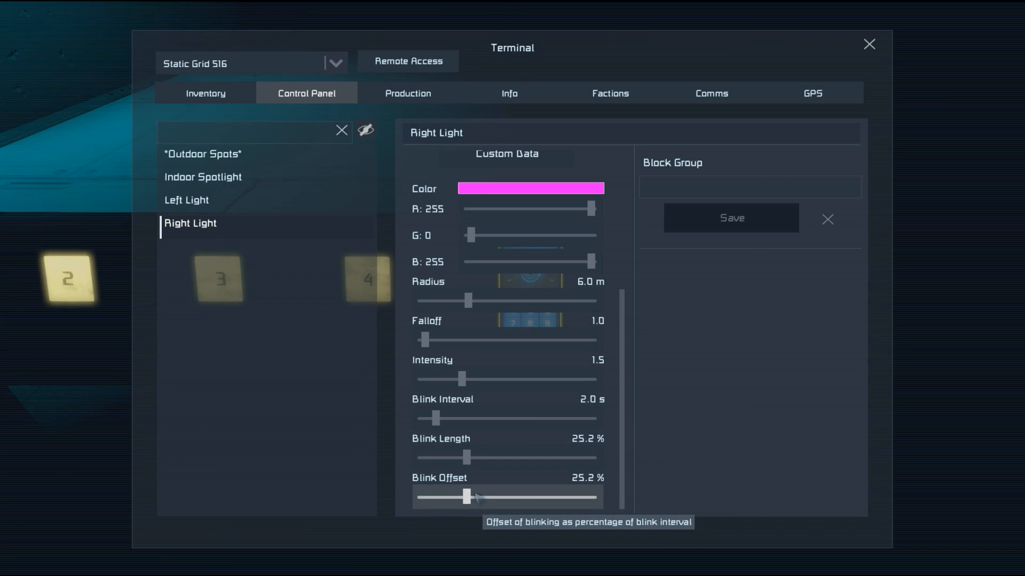
pyautogui.moveTo(575, 404)
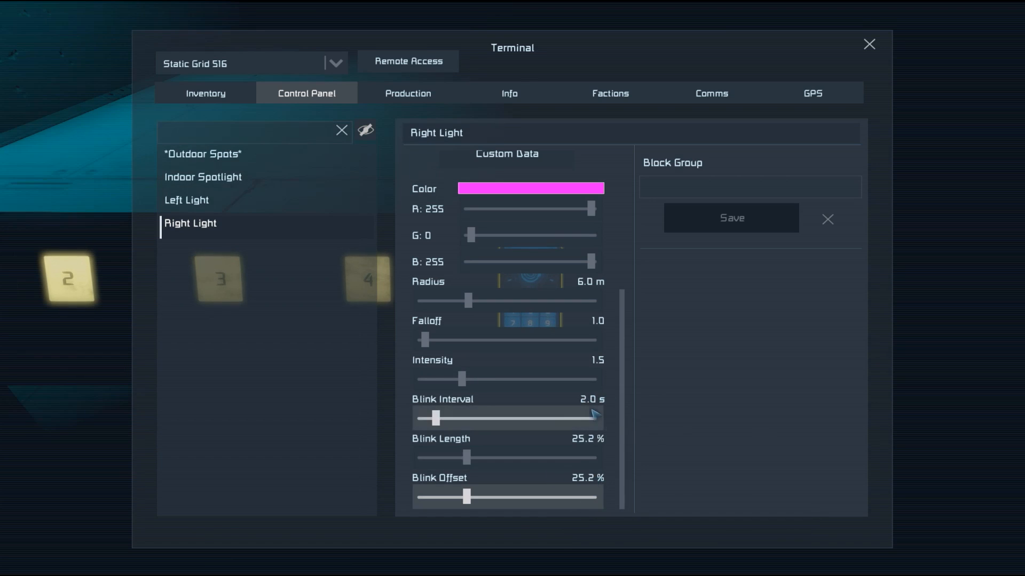
pyautogui.moveTo(577, 486)
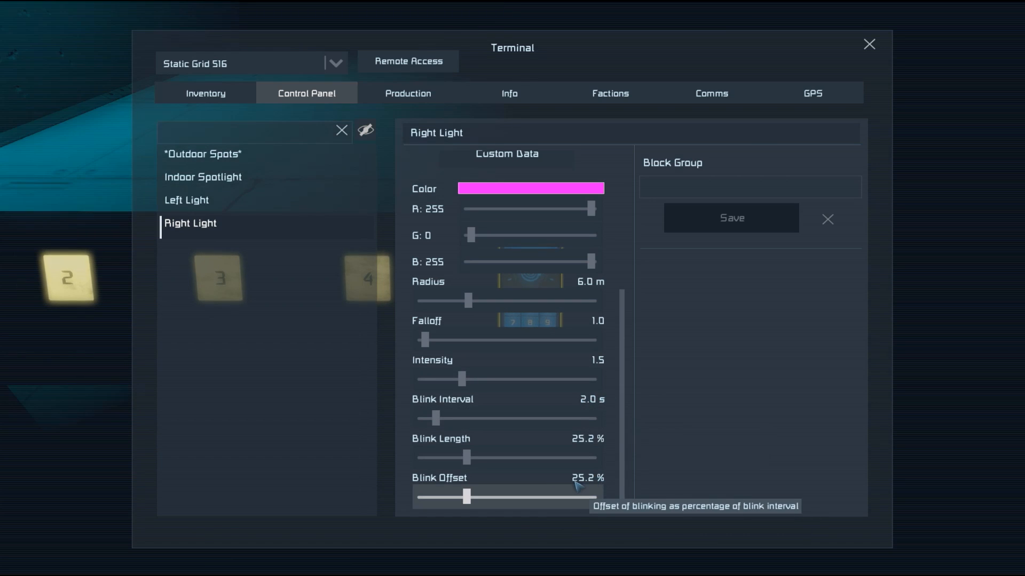
pyautogui.moveTo(516, 495)
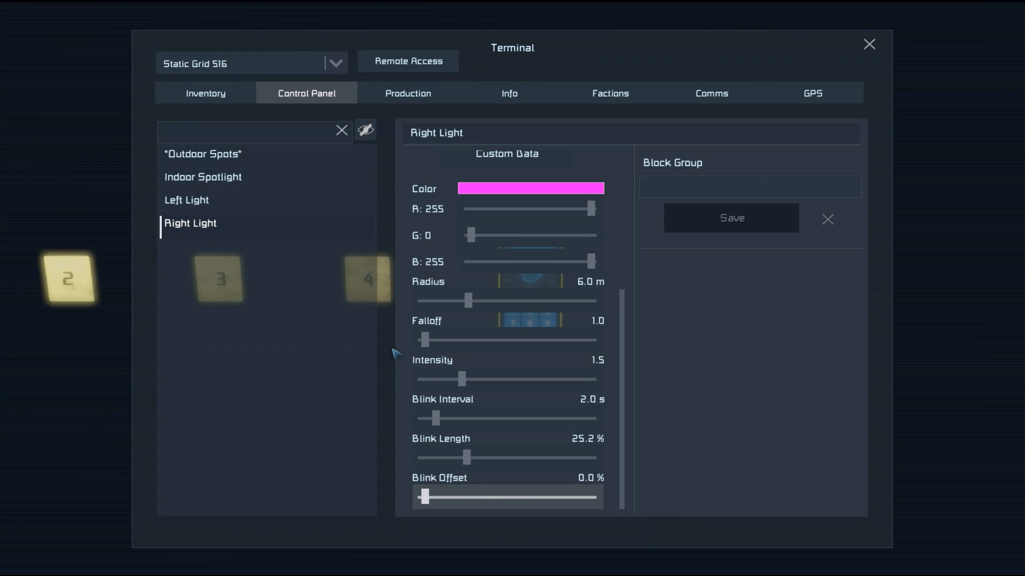
# Inspect the Indoor Spotlight's settings (off, white, 7.5 m radius), then close the Terminal.
pyautogui.click(203, 177)
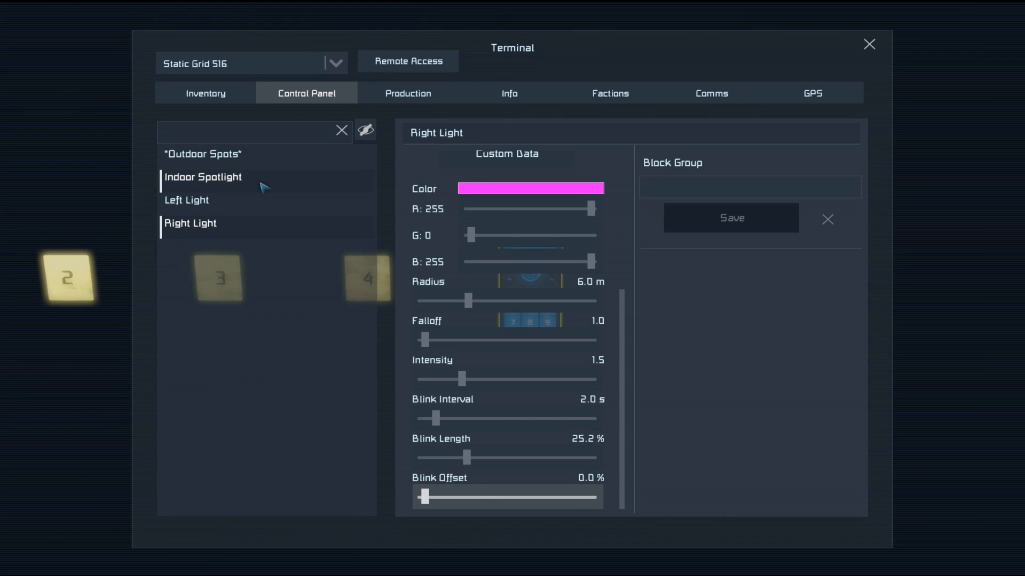
pyautogui.click(203, 177)
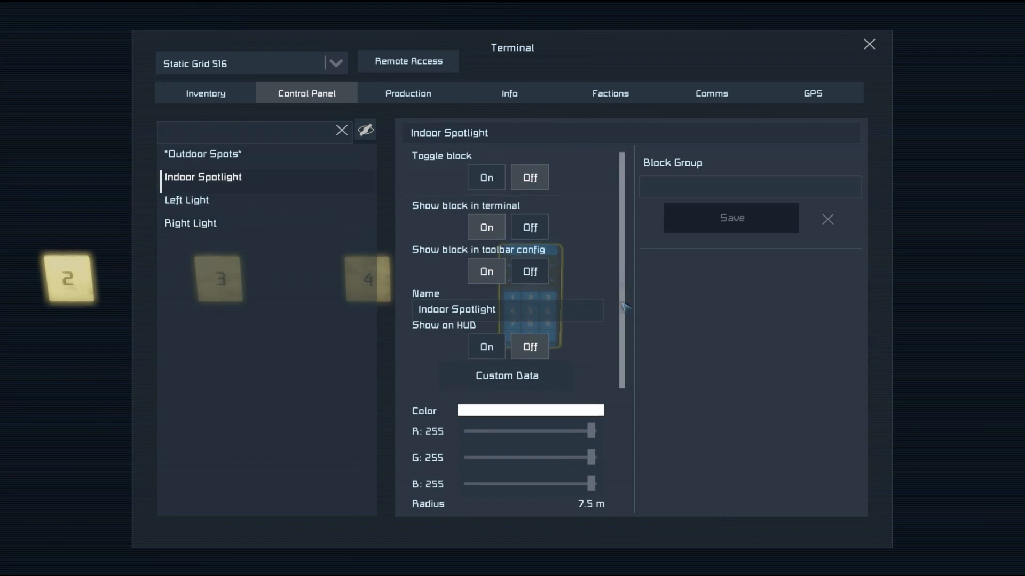
pyautogui.scroll(-3)
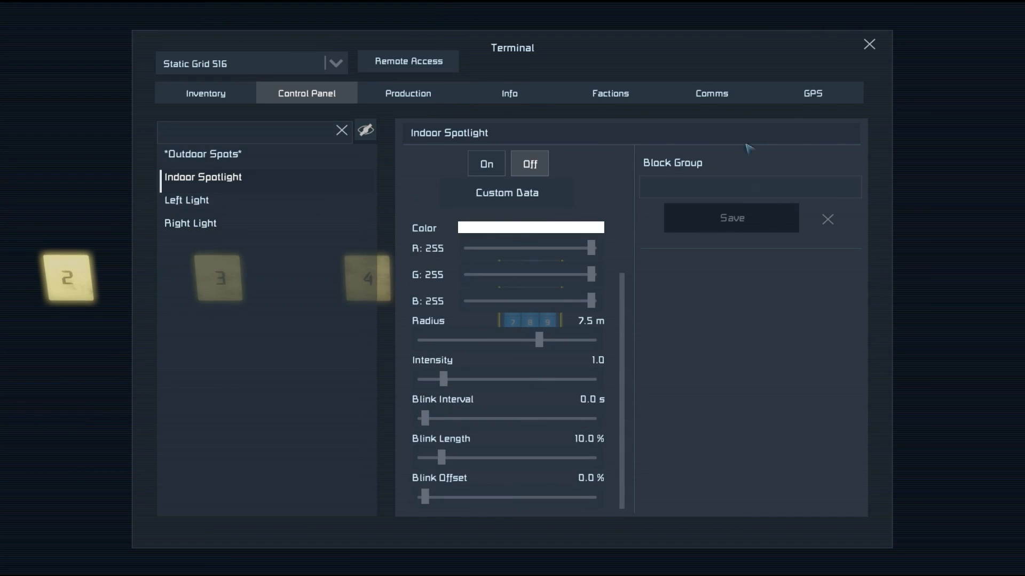
pyautogui.click(868, 44)
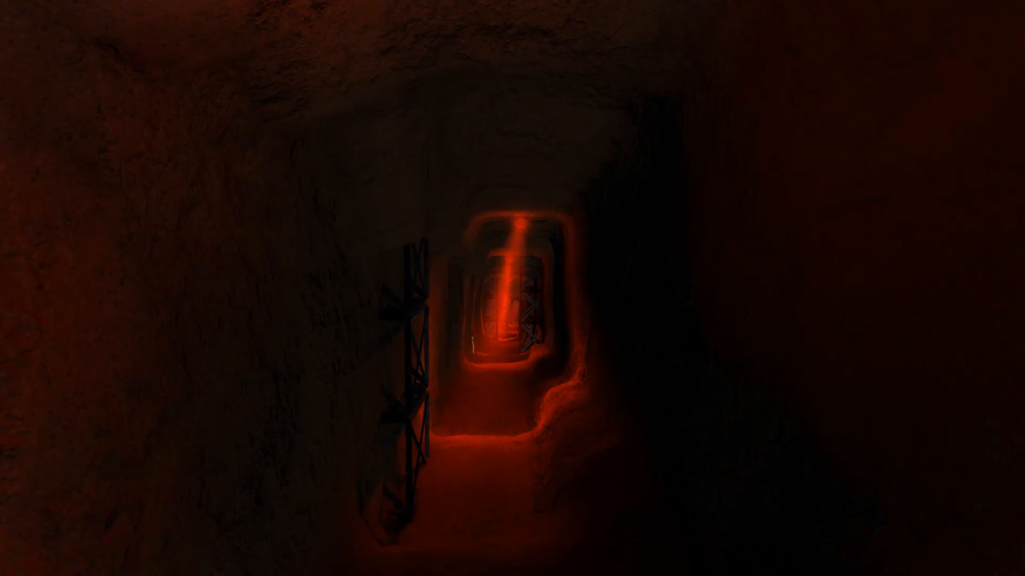
pyautogui.moveTo(512, 288)
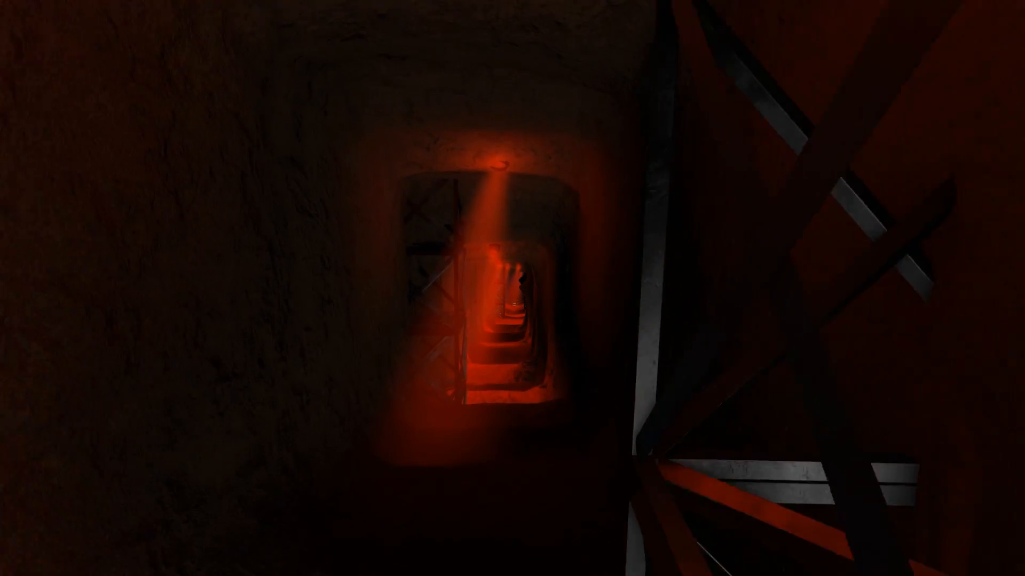
pyautogui.moveTo(512, 288)
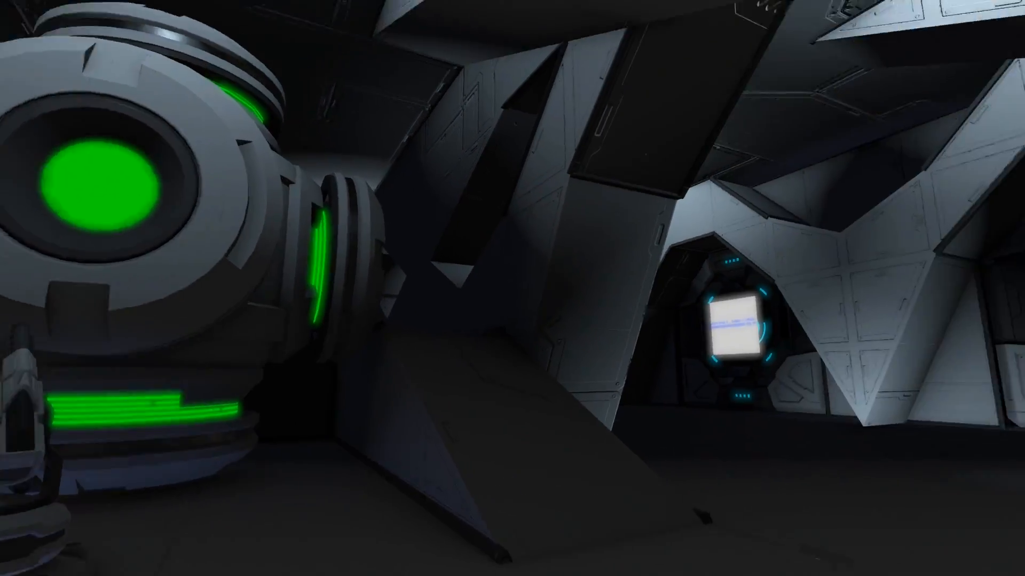
pyautogui.moveTo(512, 288)
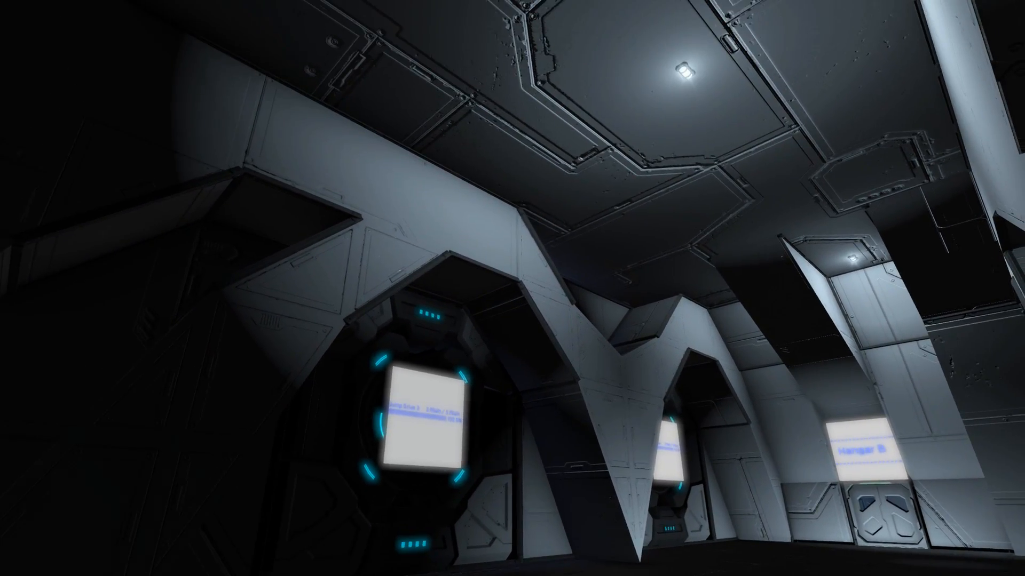
pyautogui.moveTo(512, 288)
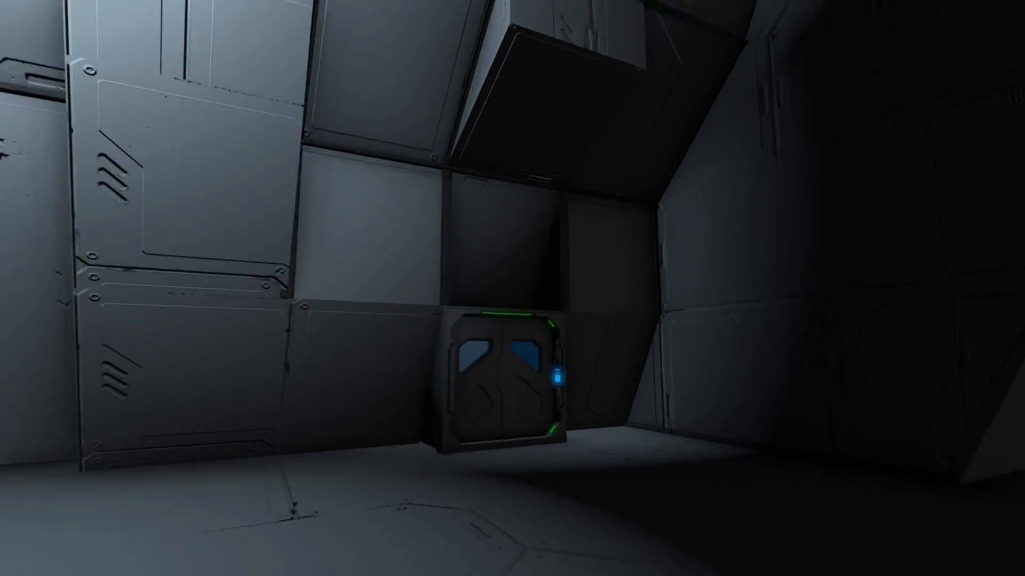
pyautogui.moveTo(512, 288)
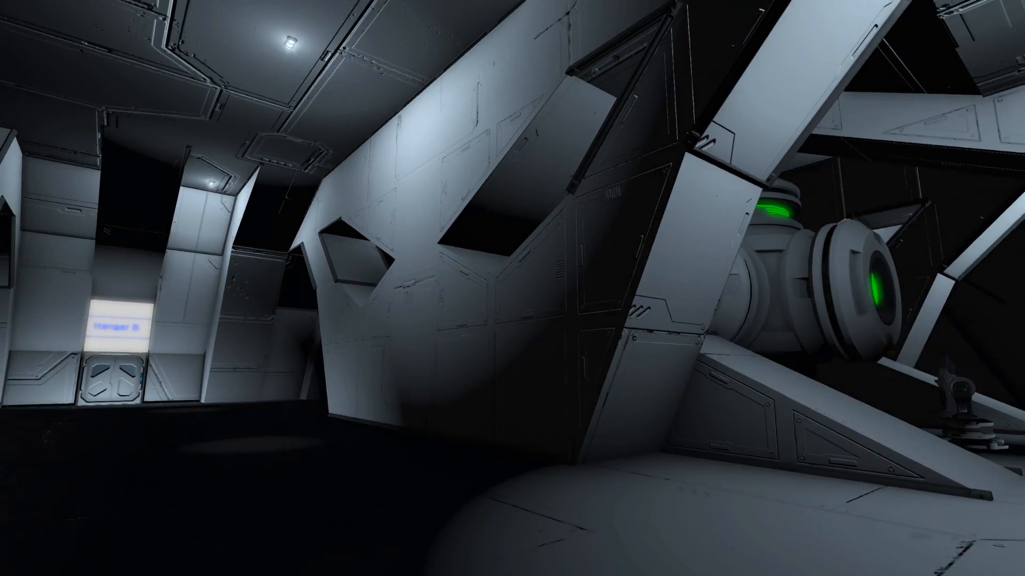
pyautogui.moveTo(512, 288)
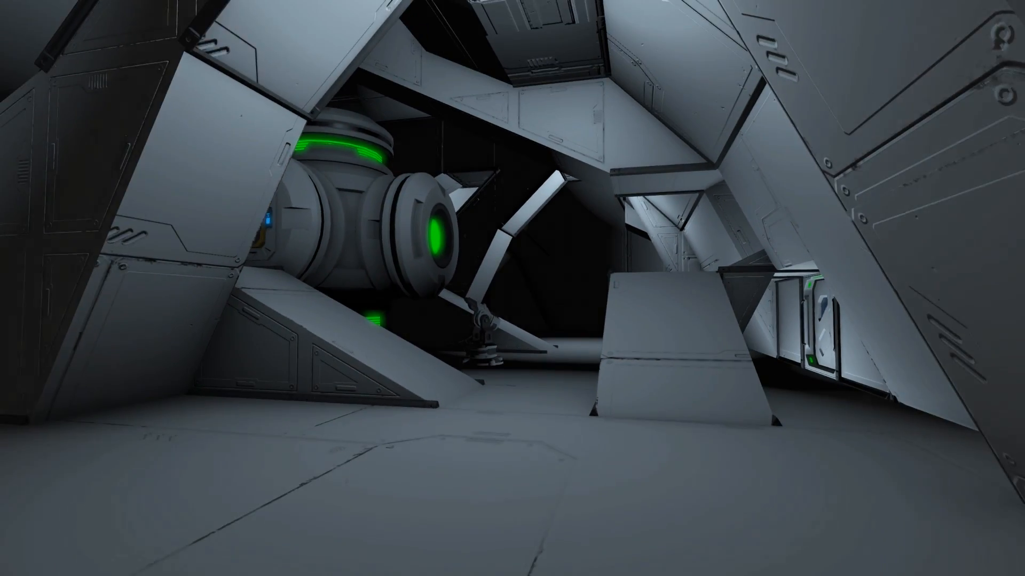
pyautogui.moveTo(512, 288)
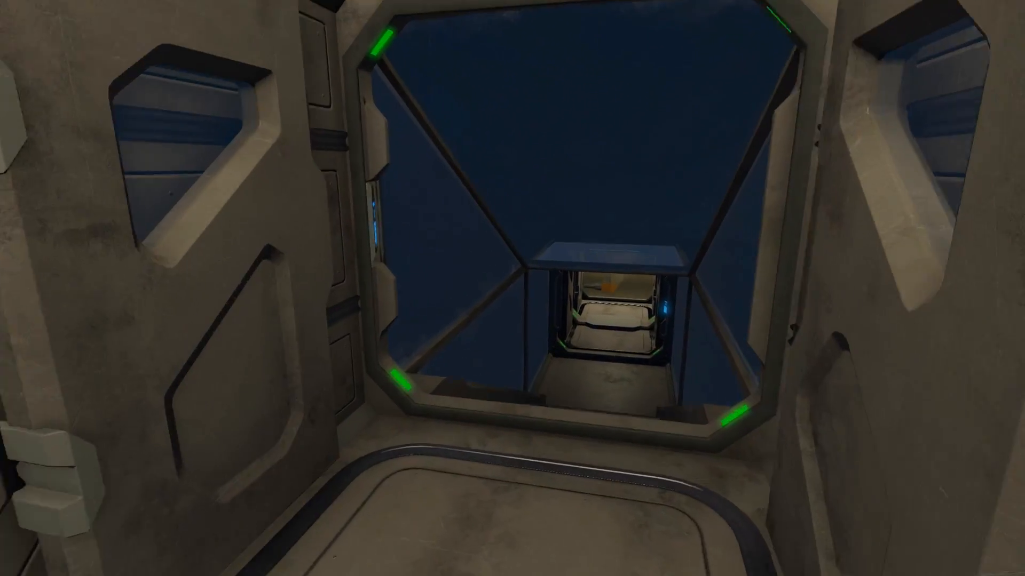
# Walk through the doorway and down the green-lit corridor toward the room.
pyautogui.press('w')
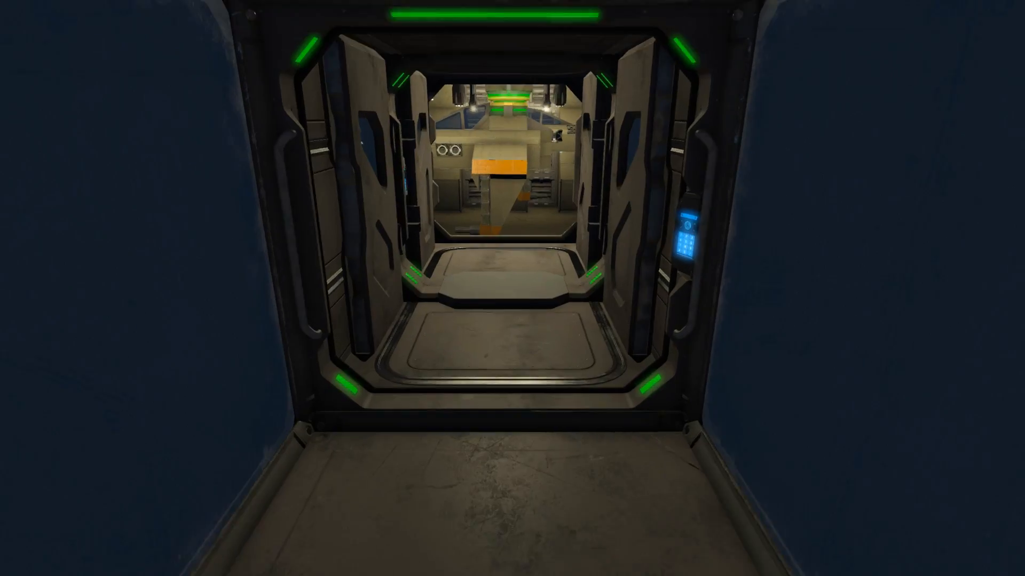
pyautogui.press('w')
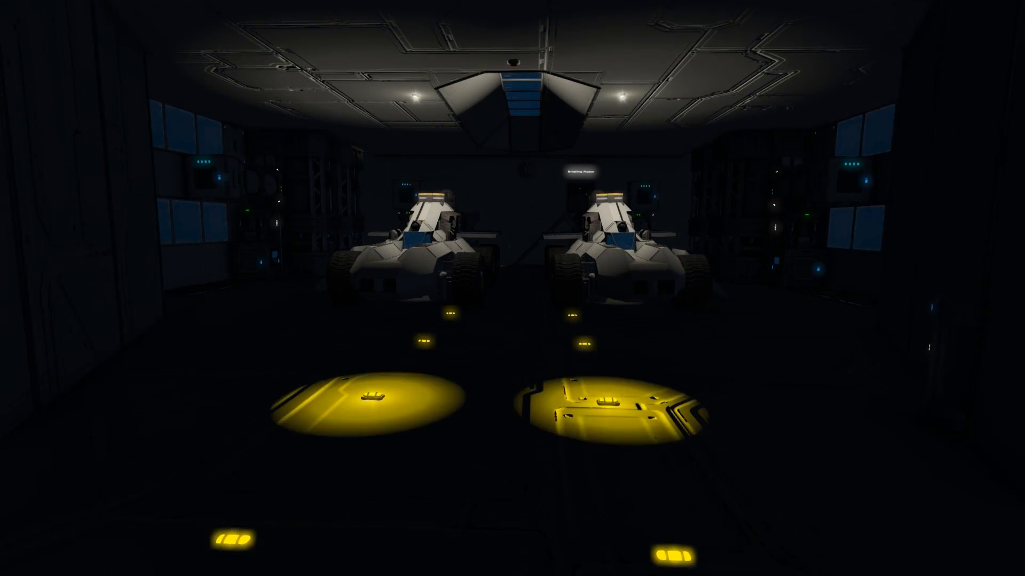
pyautogui.moveTo(512, 288)
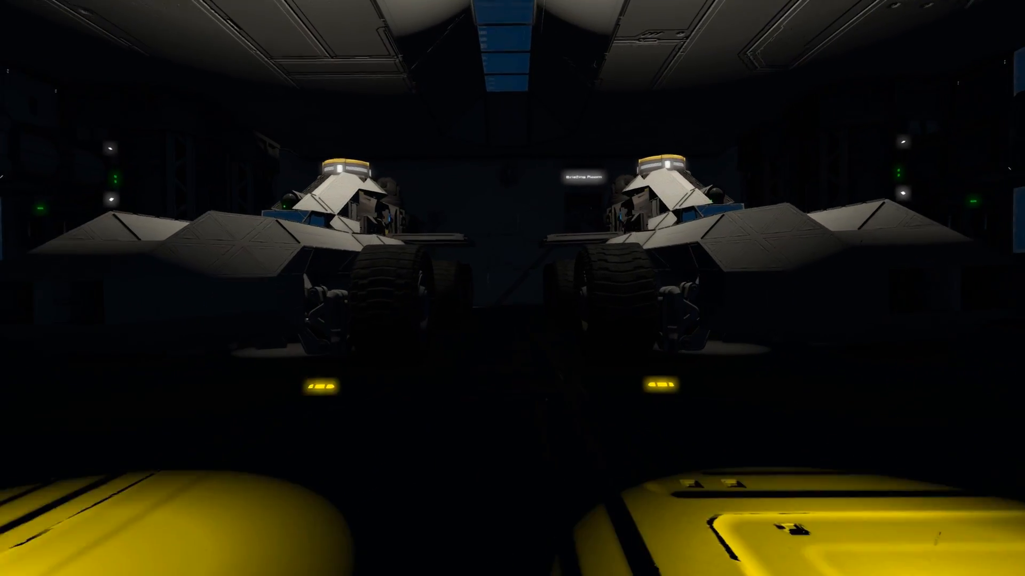
# Walk toward the two rovers under the yellow hangar spotlights.
pyautogui.press('w')
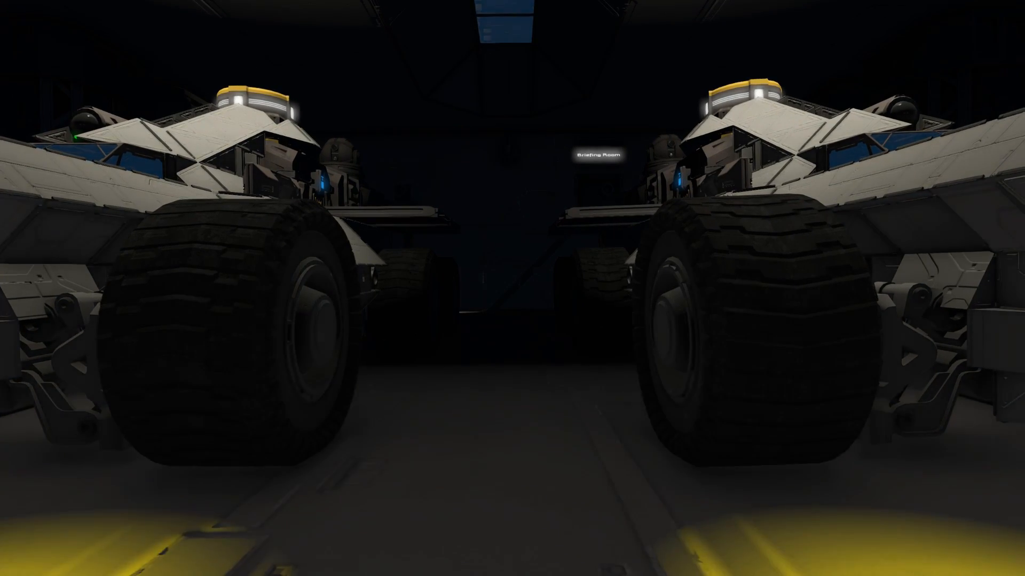